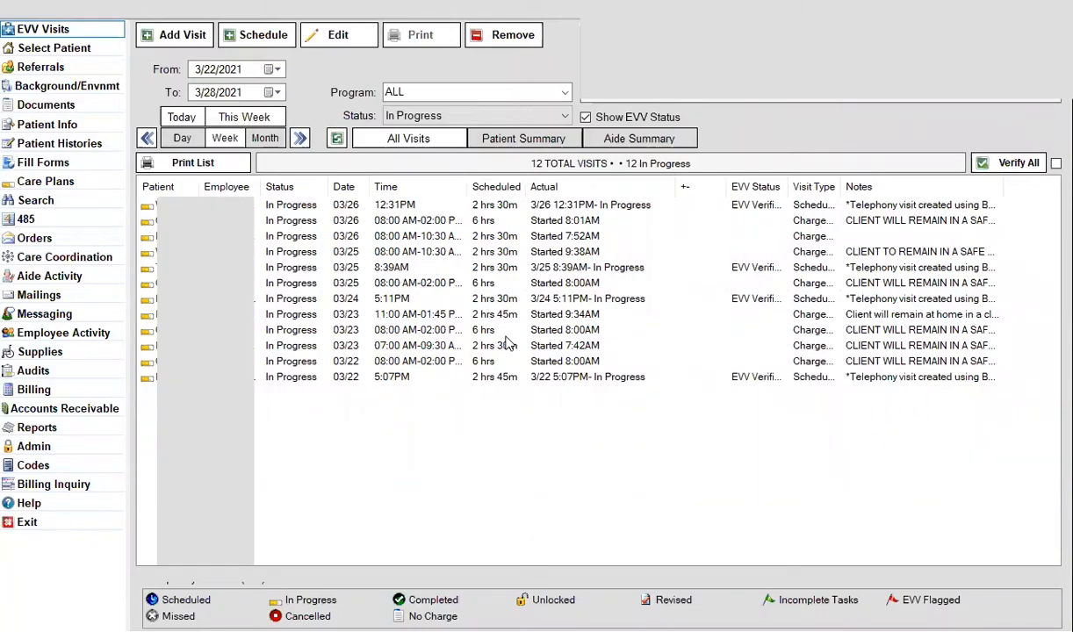
mouse_move(421, 325)
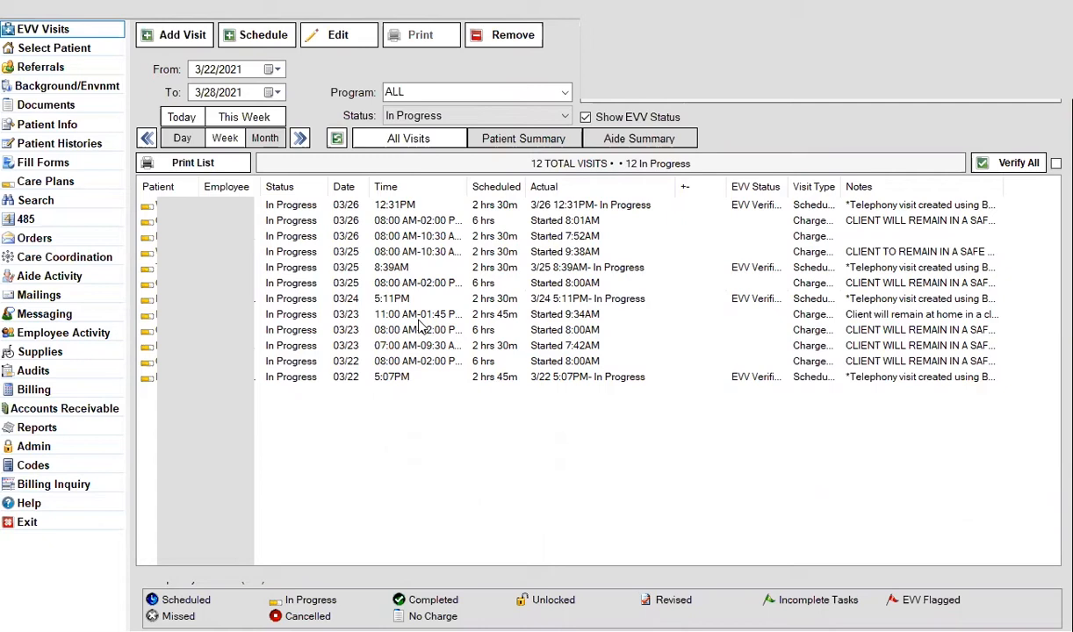
mouse_move(407, 246)
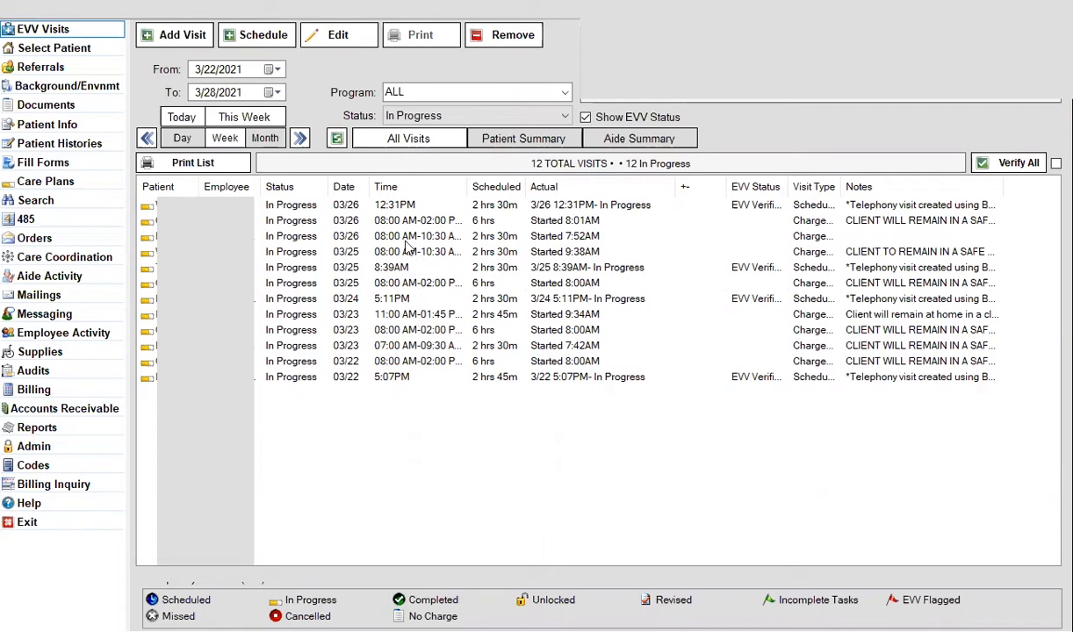
mouse_move(406, 351)
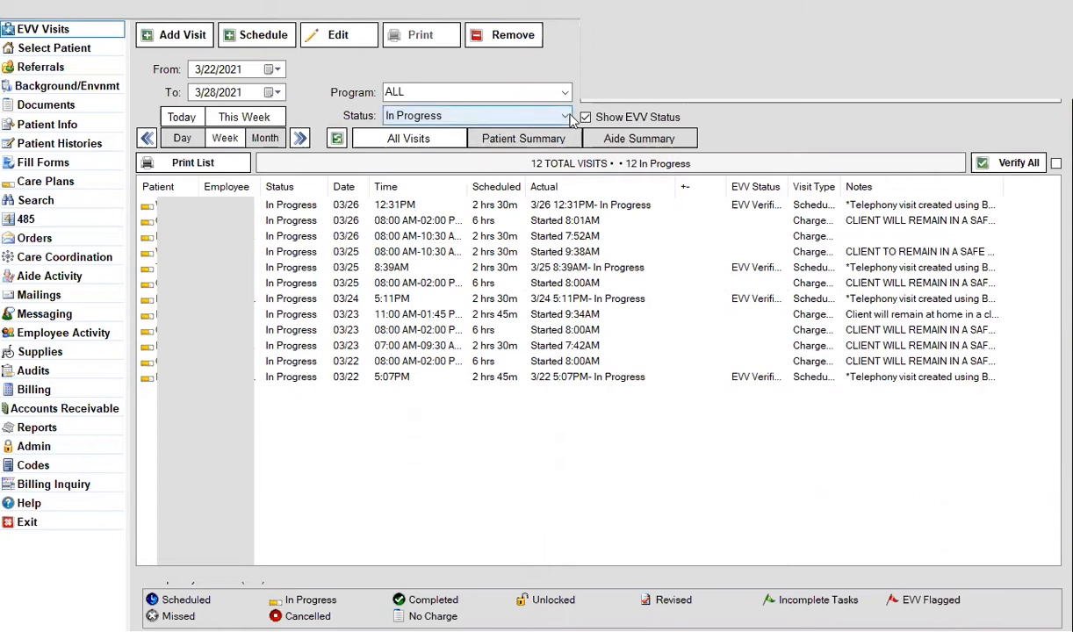
- Open the Status filter dropdown over the 12 in-progress visits for 3/22–3/28/2021
click(565, 115)
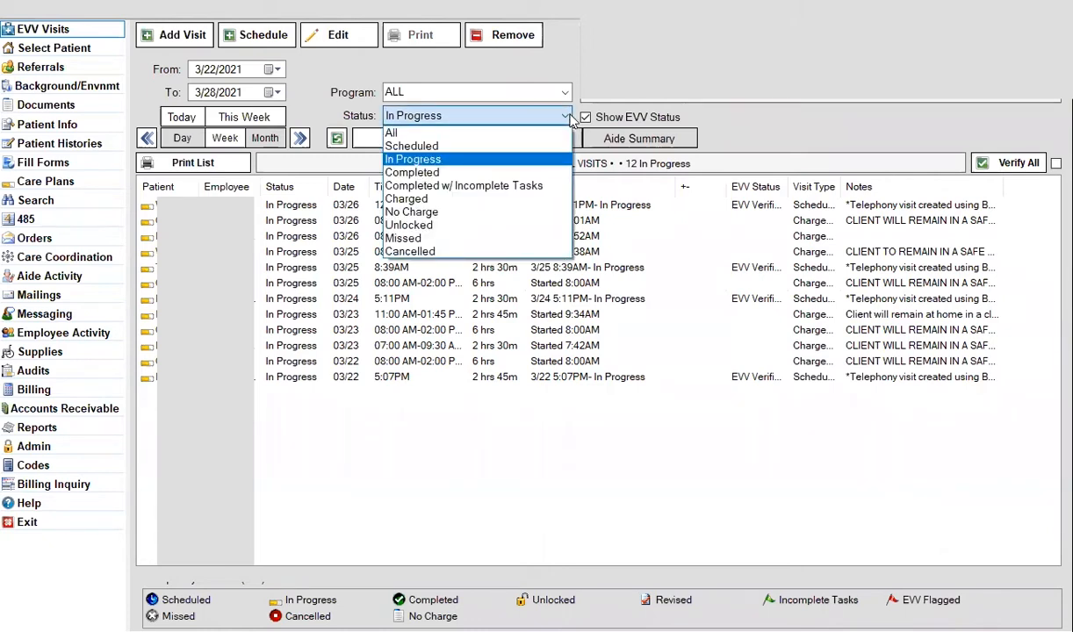
mouse_move(527, 122)
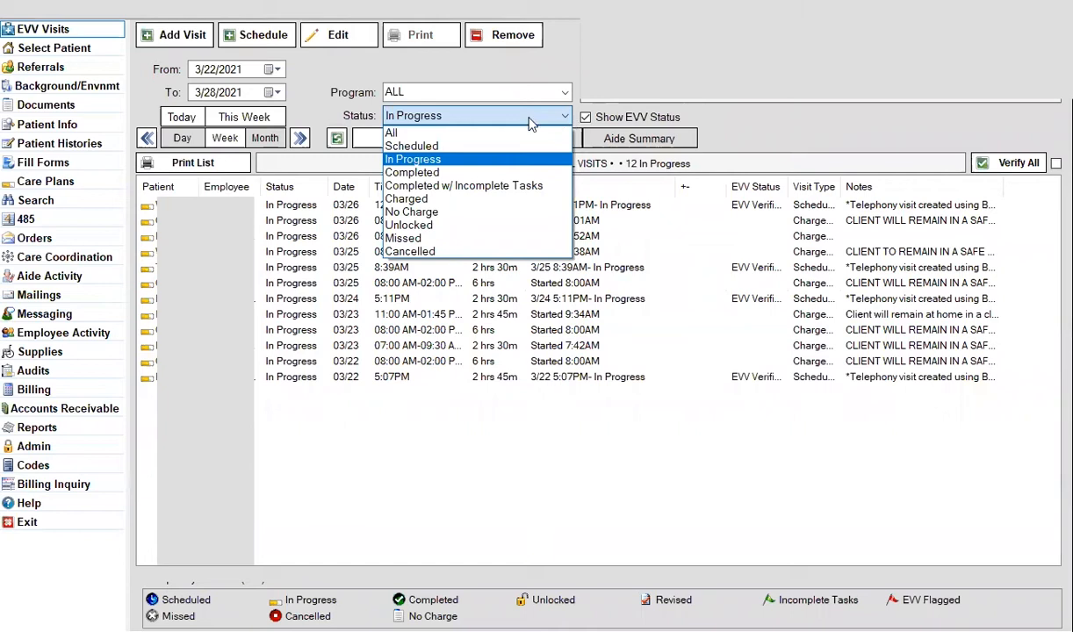
mouse_move(325, 94)
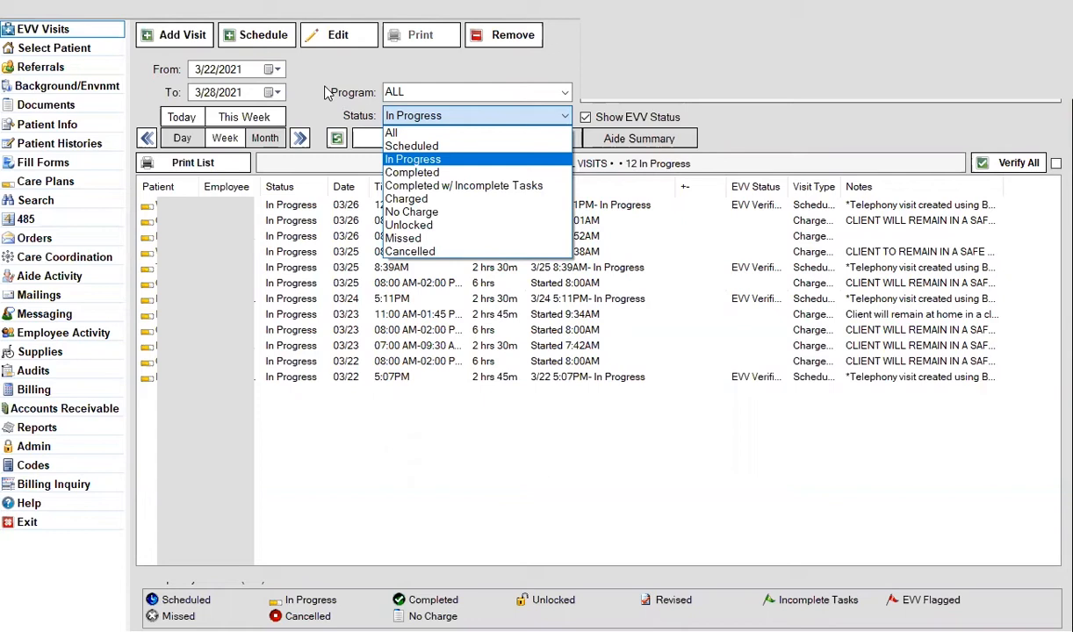
- Keep the Status filter on In Progress and pick the 3/26 12:31 PM telephony visit
click(413, 159)
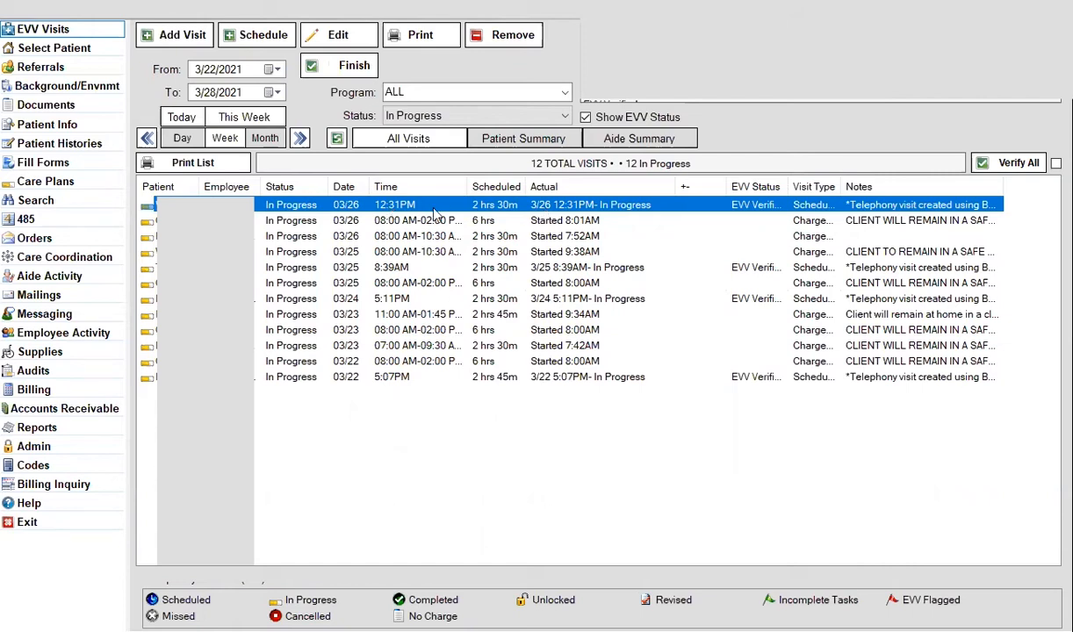
mouse_move(587, 204)
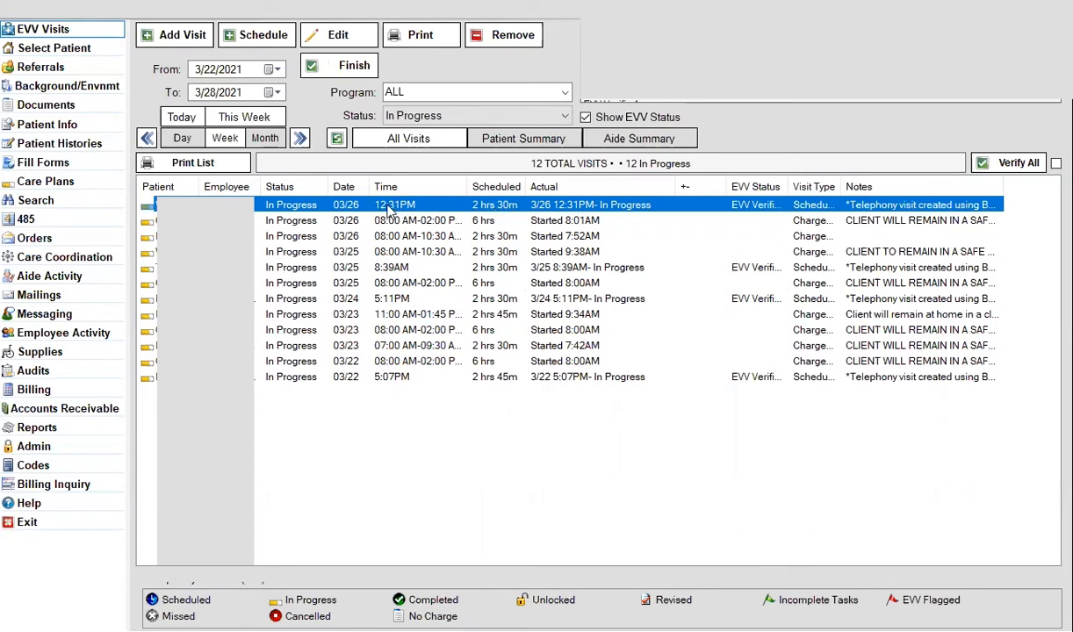
mouse_move(404, 214)
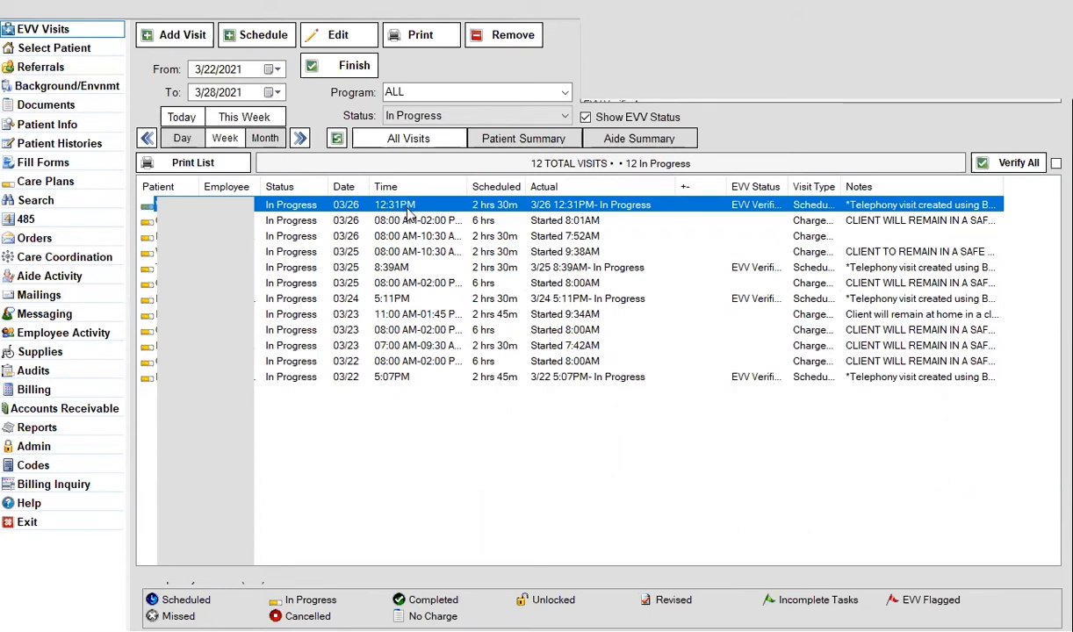
mouse_move(500, 213)
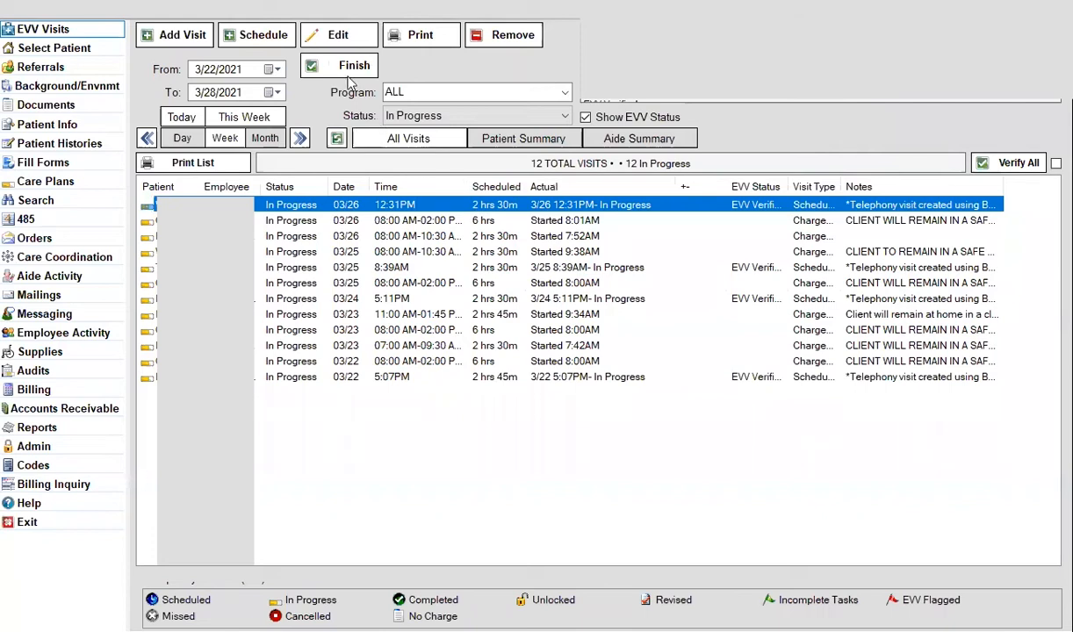
mouse_move(421, 208)
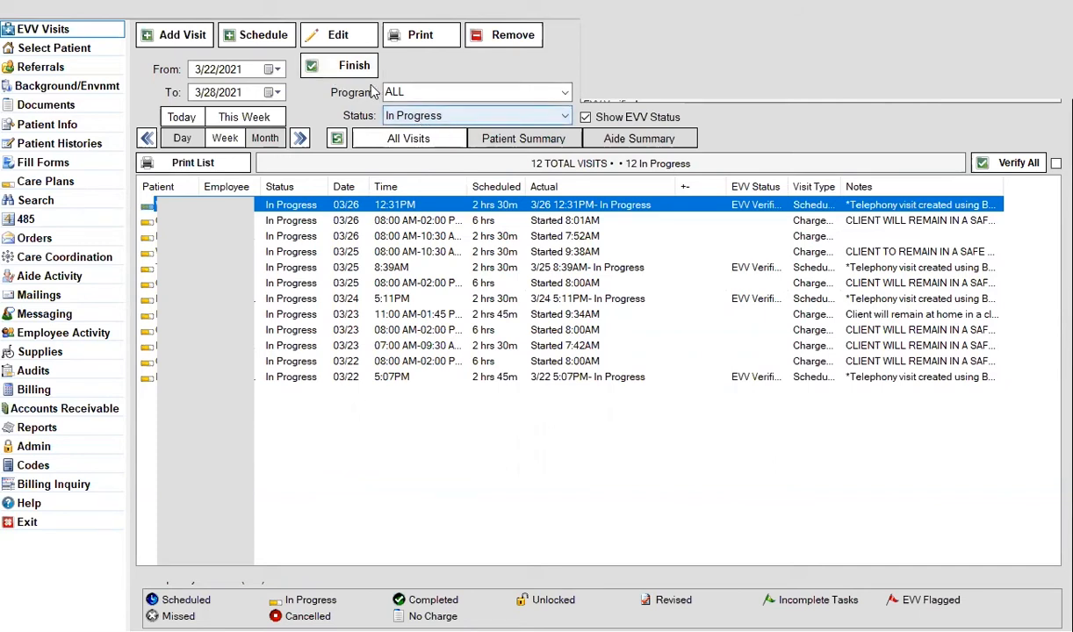
- Finish the 3/26 12:31 PM telephony visit, leaving 11 in-progress visits
click(355, 65)
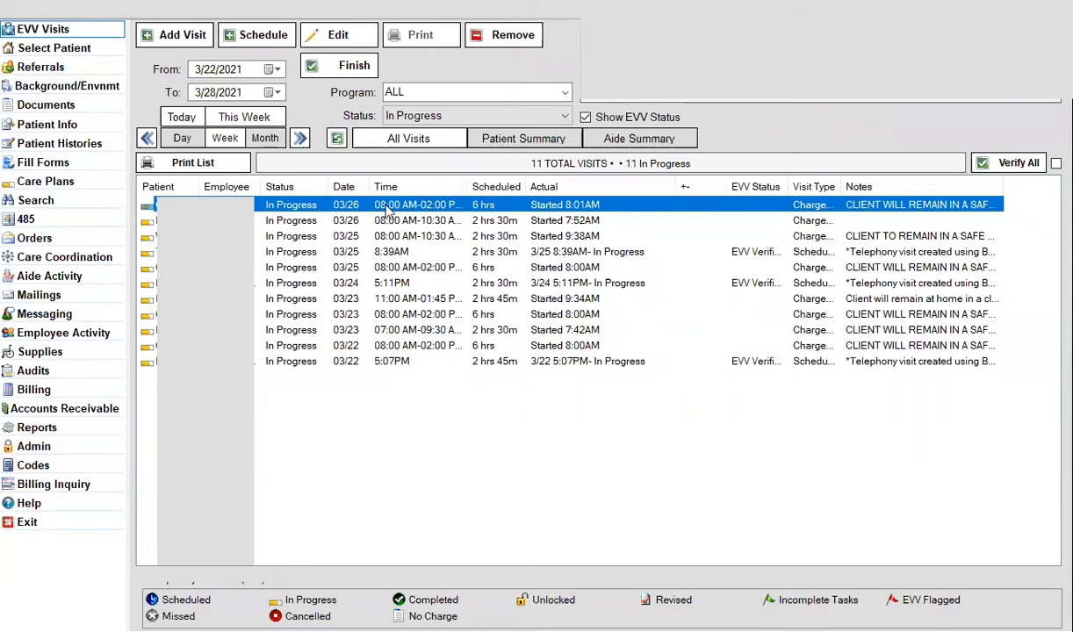
mouse_move(436, 211)
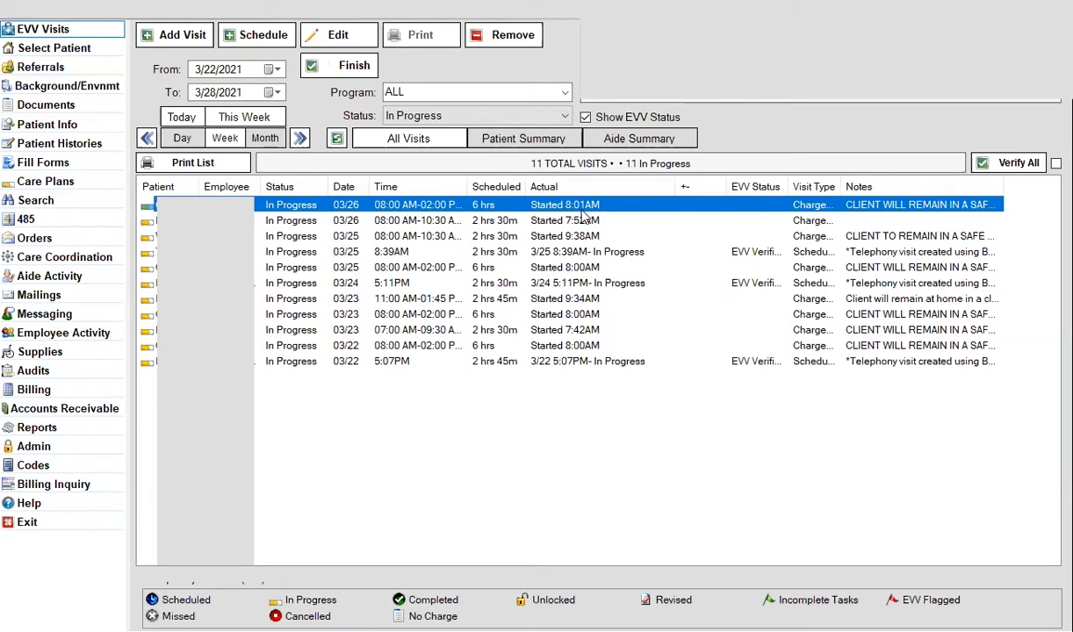
mouse_move(427, 219)
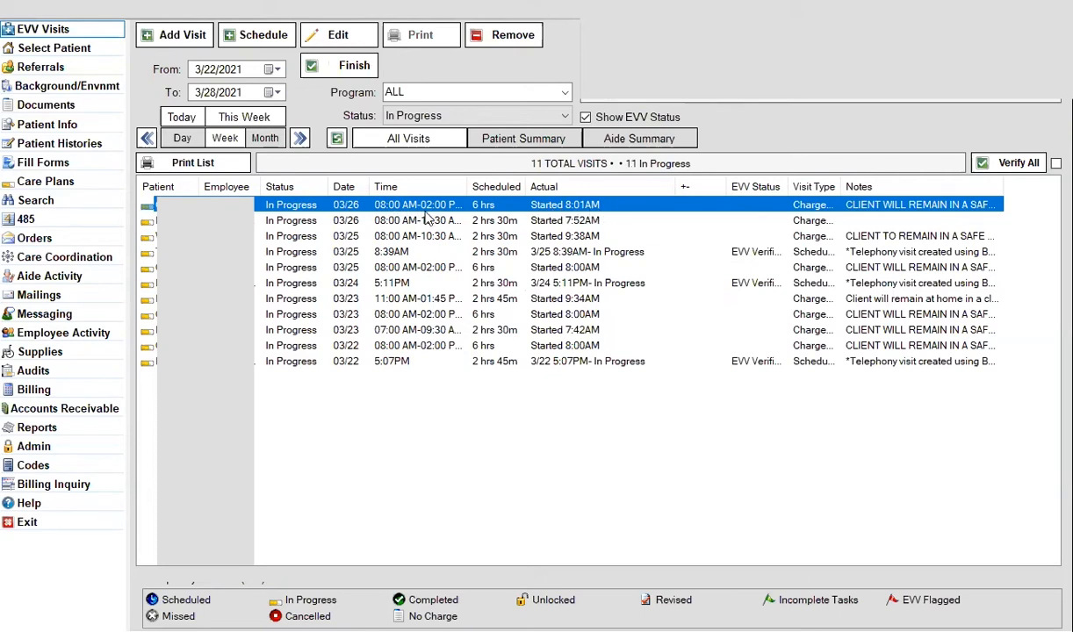
mouse_move(562, 217)
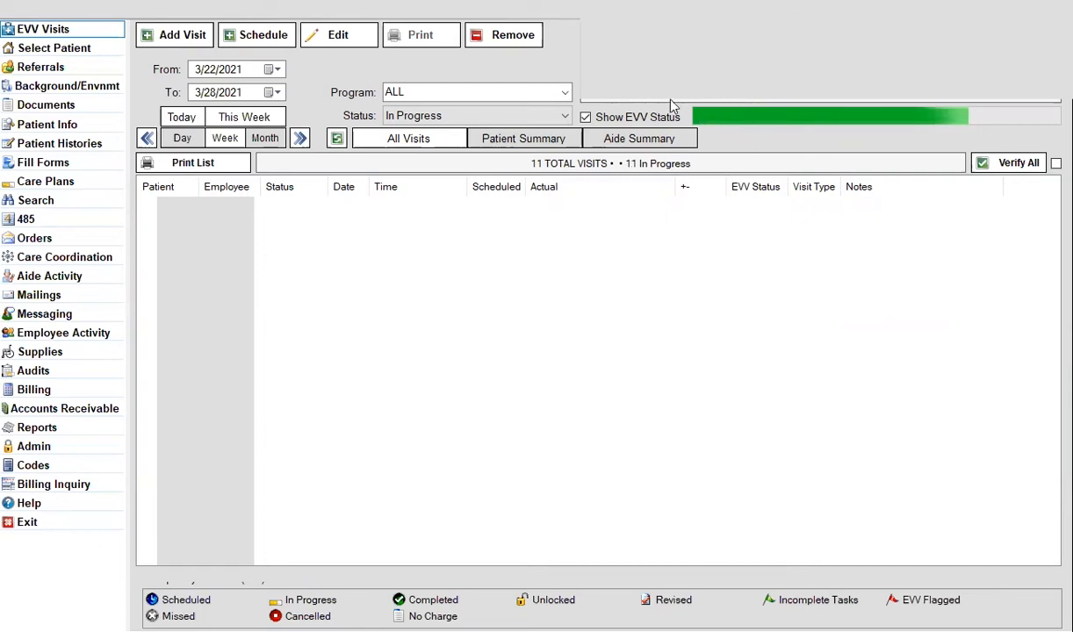
mouse_move(642, 105)
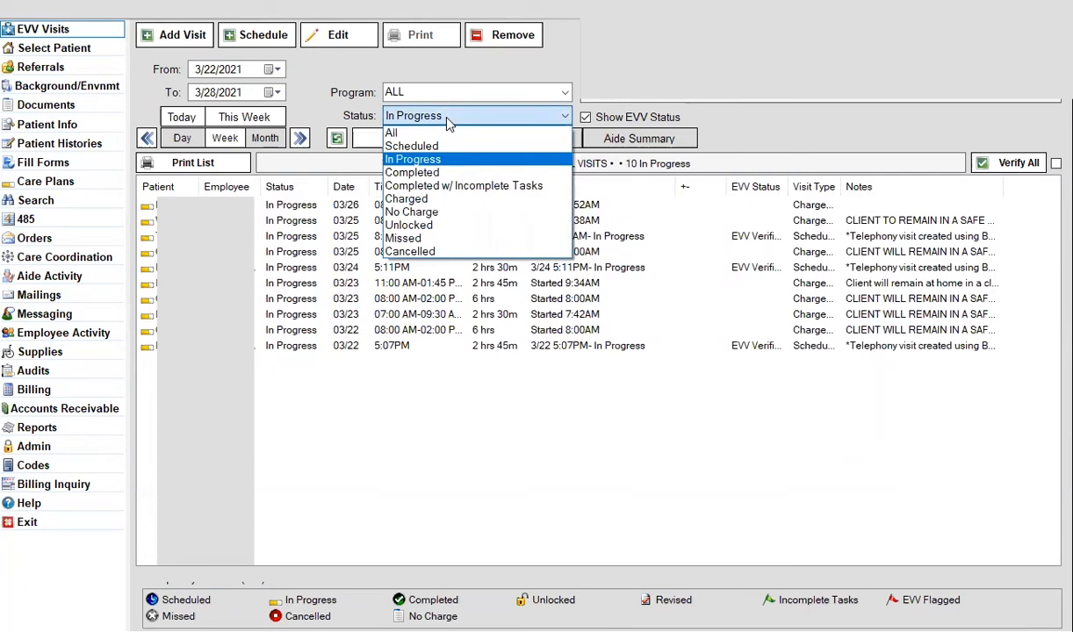
mouse_move(437, 172)
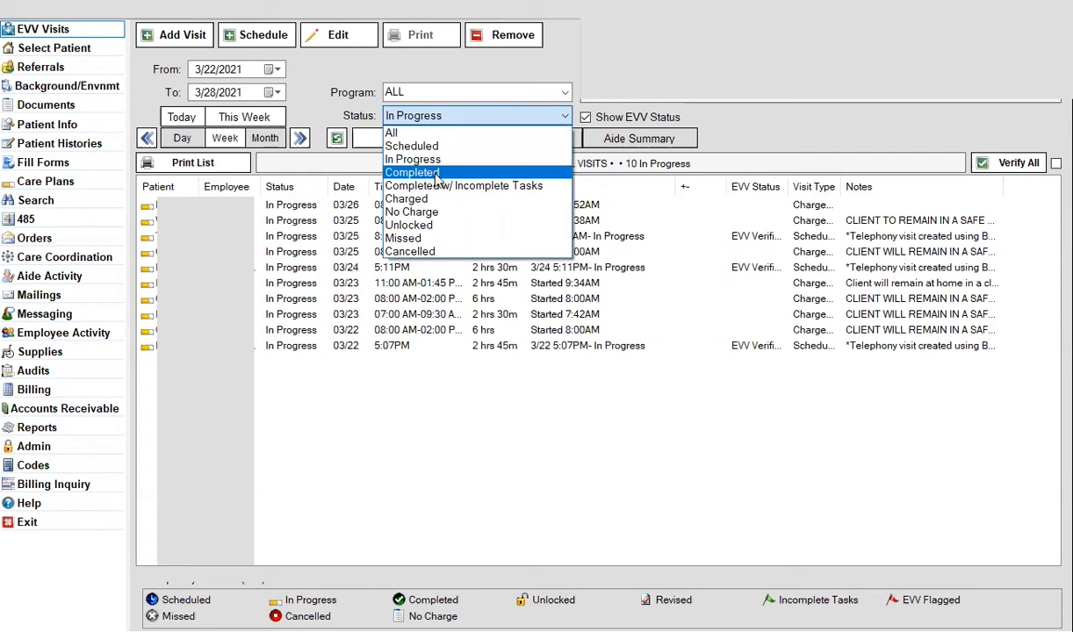
- Filter the visit list to Completed status, showing 35 completed visits for the week
click(411, 172)
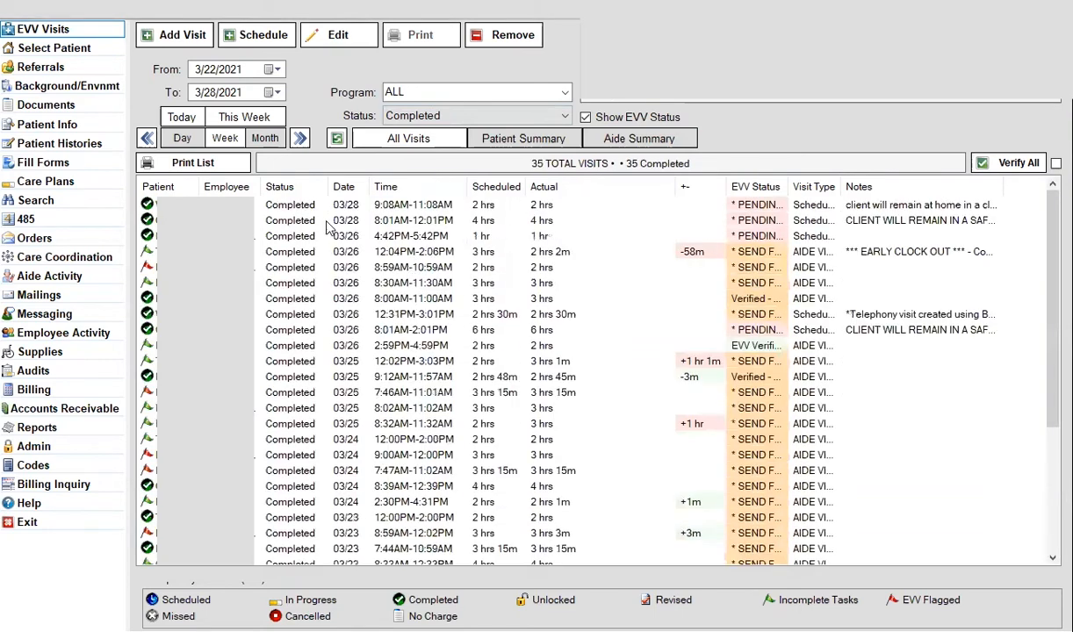
mouse_move(431, 219)
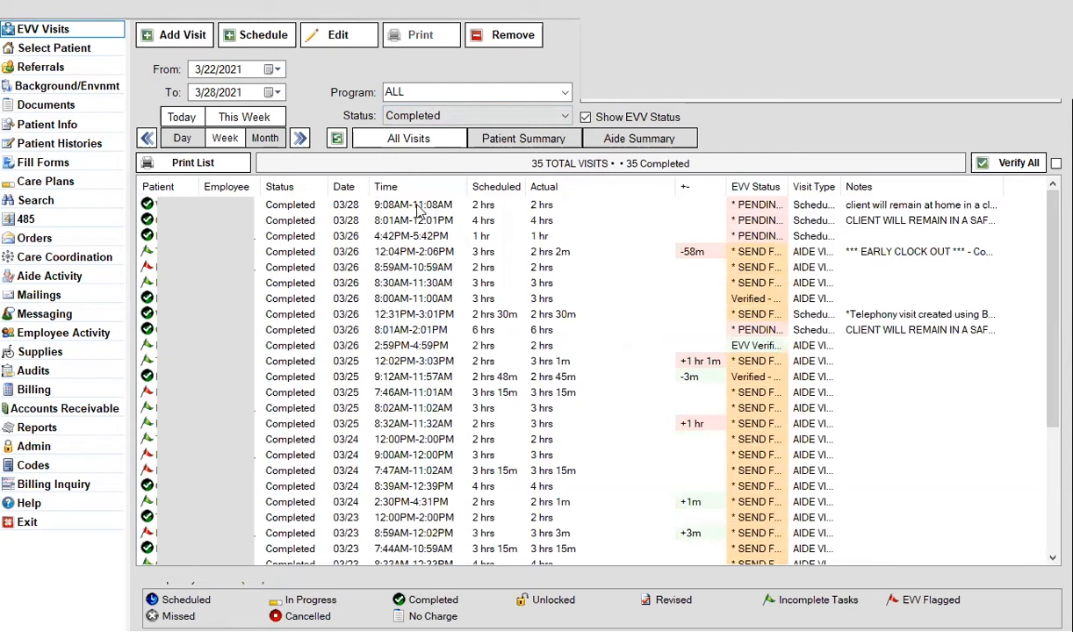
mouse_move(393, 227)
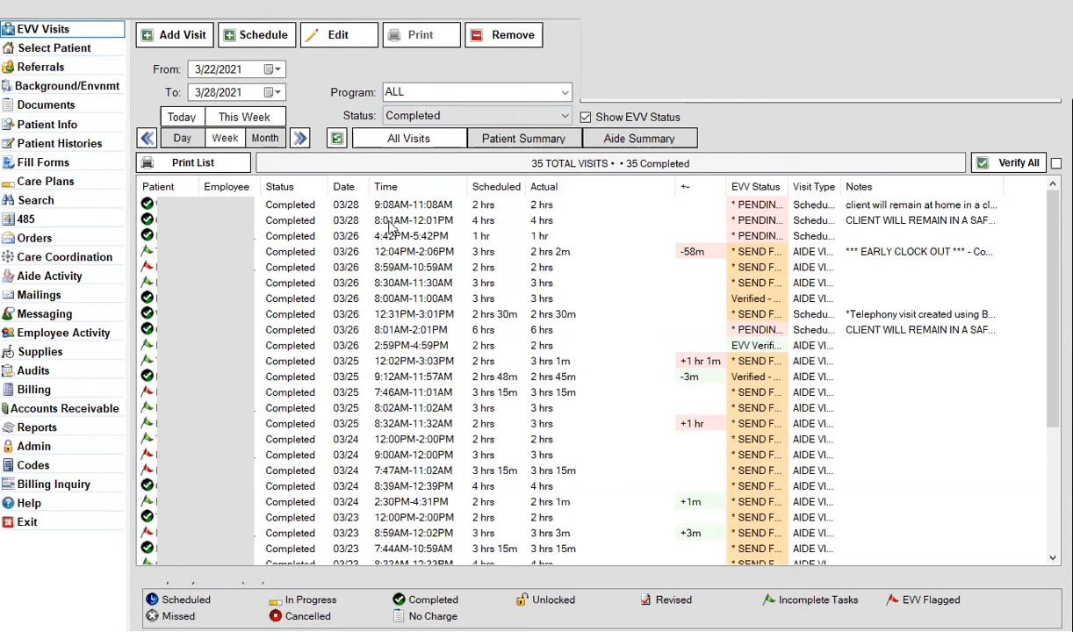
mouse_move(446, 230)
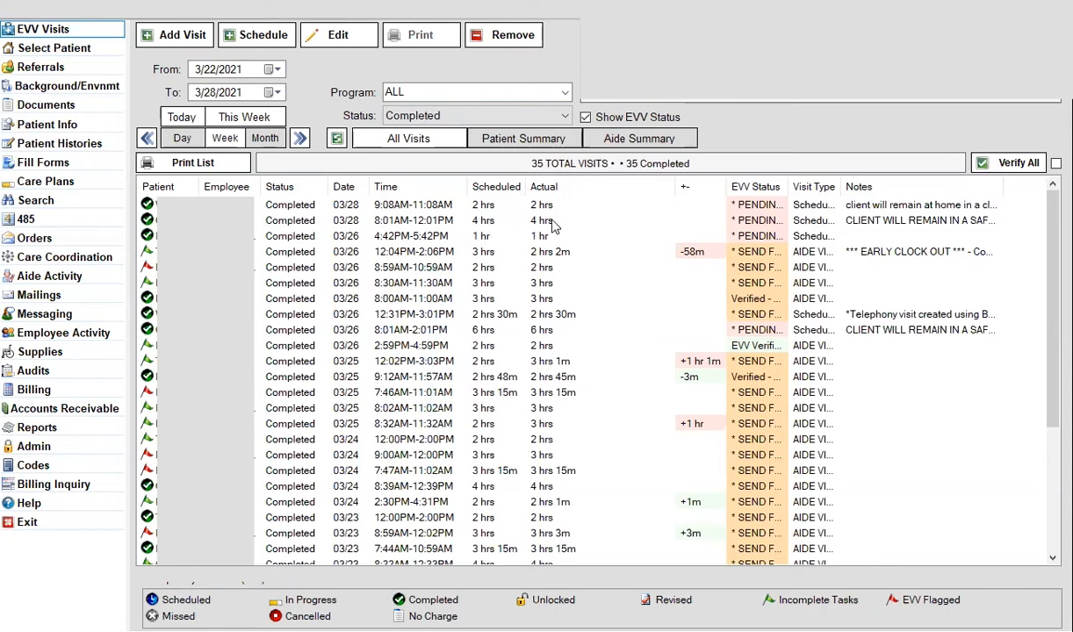
mouse_move(450, 222)
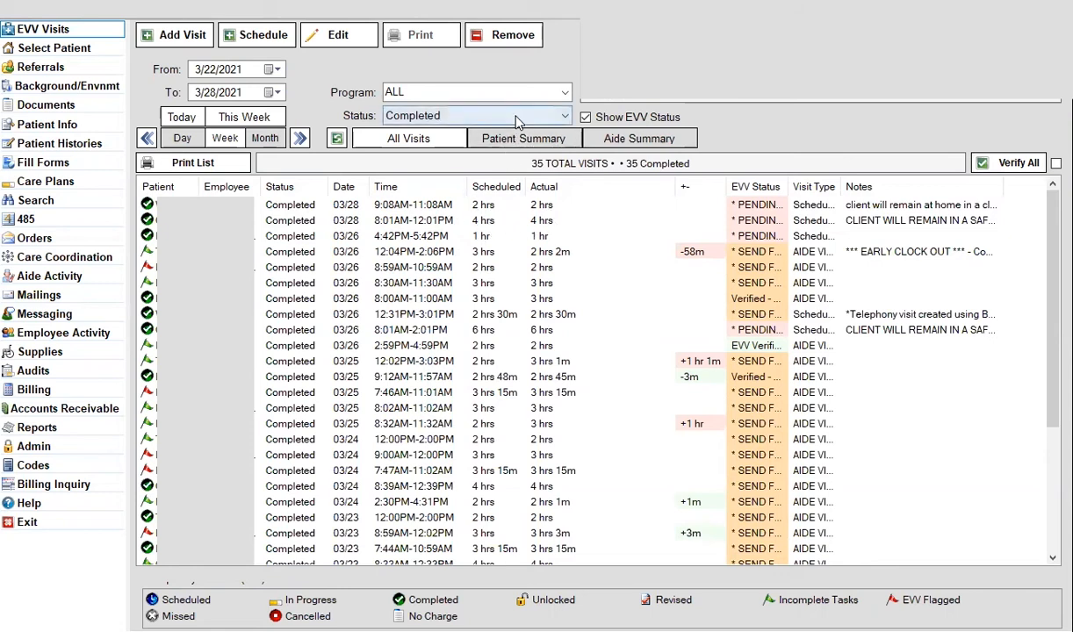
- Switch the Status filter back to In Progress, listing 10 visits
click(475, 115)
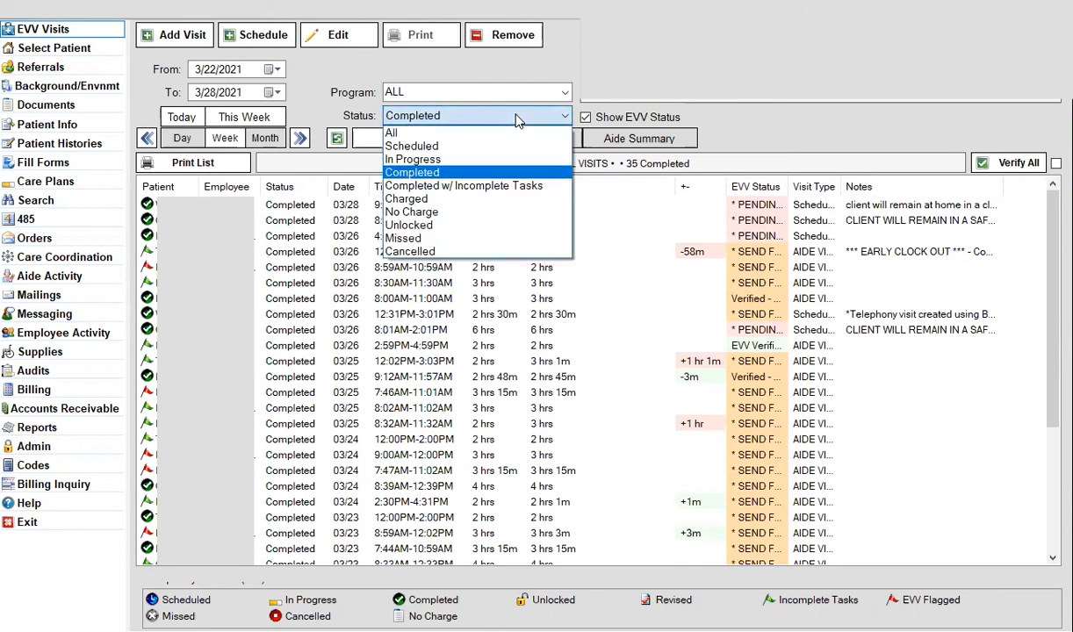
mouse_move(505, 159)
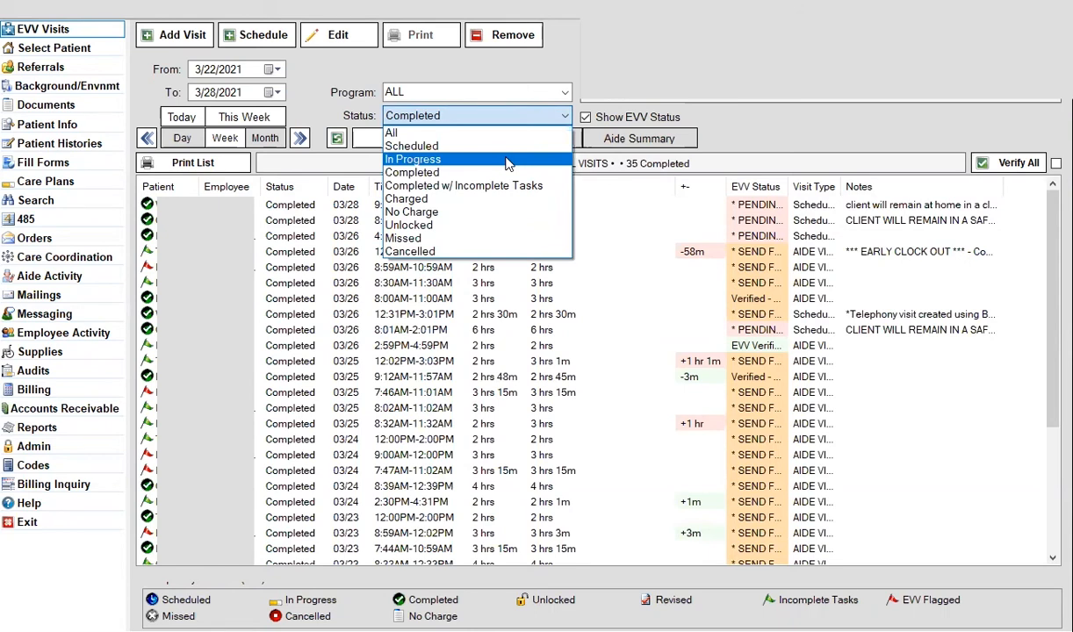
click(413, 159)
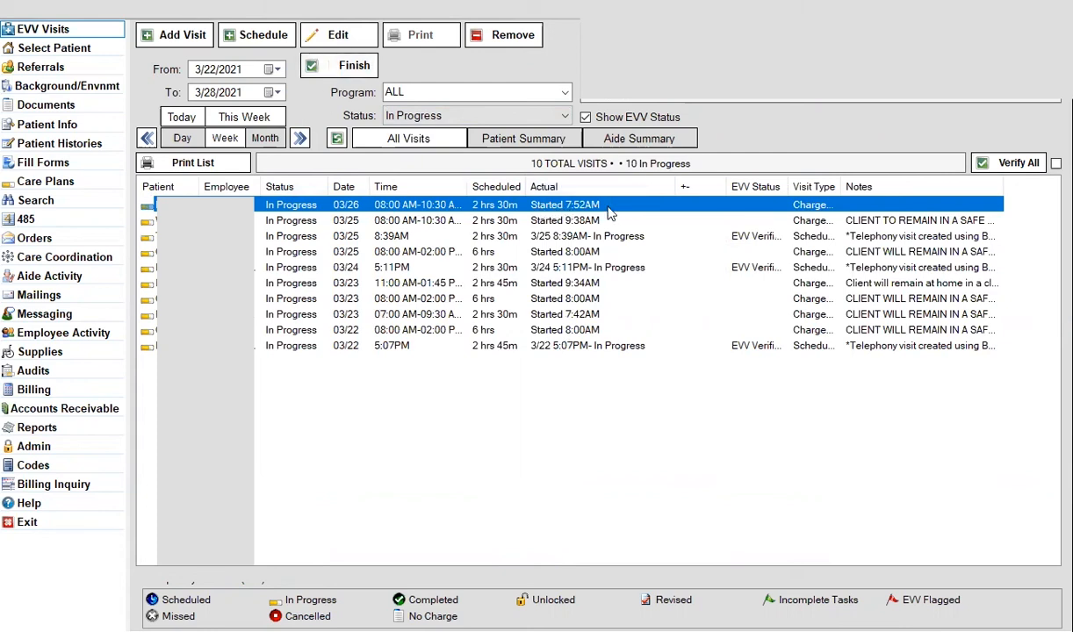
mouse_move(579, 211)
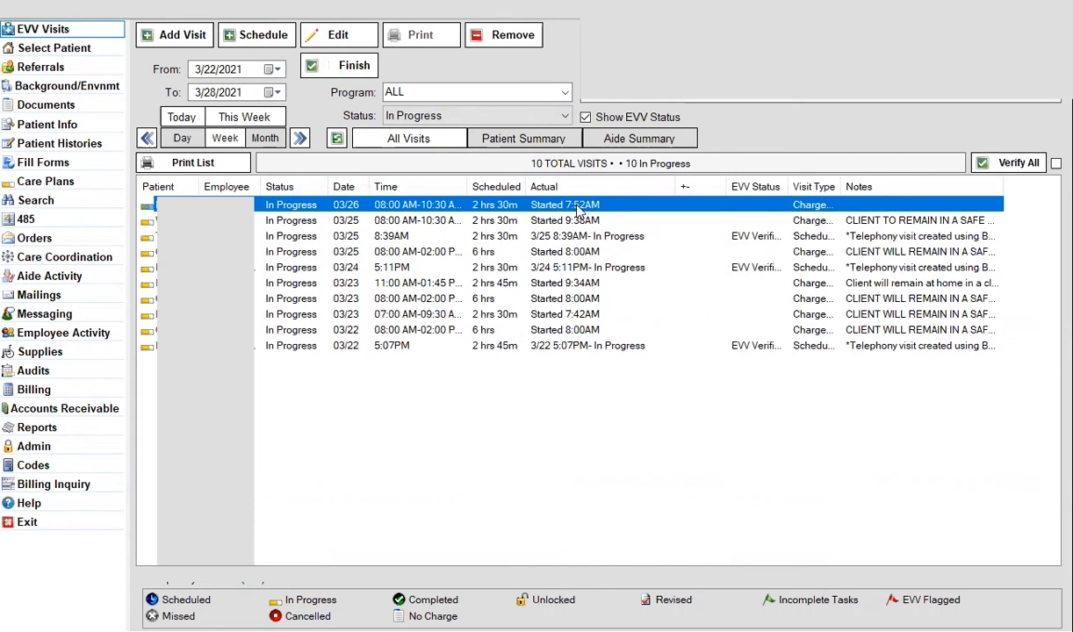
mouse_move(625, 209)
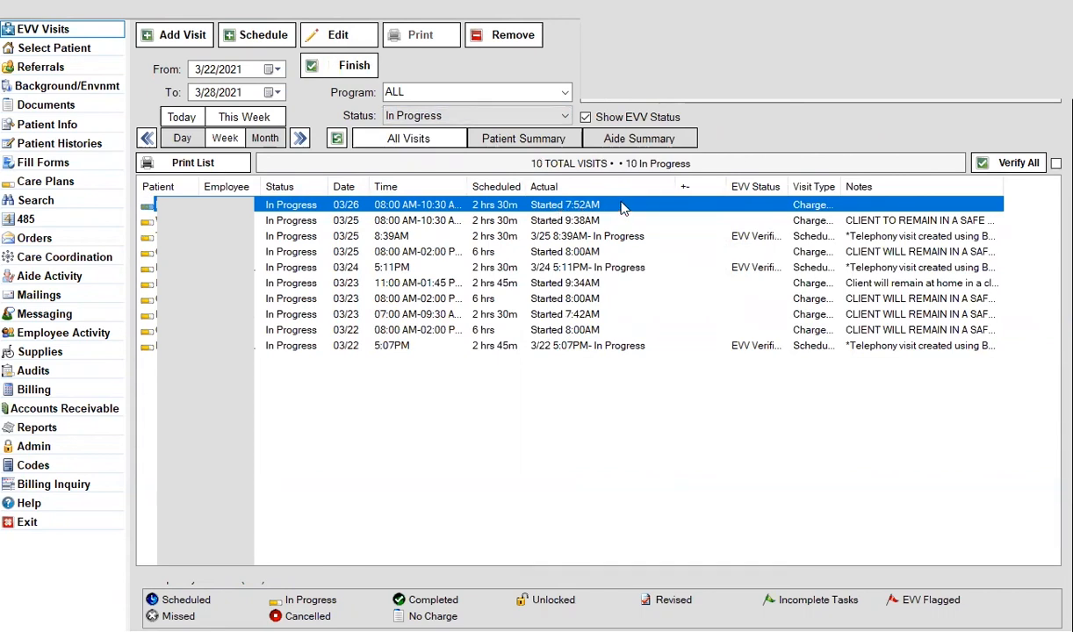